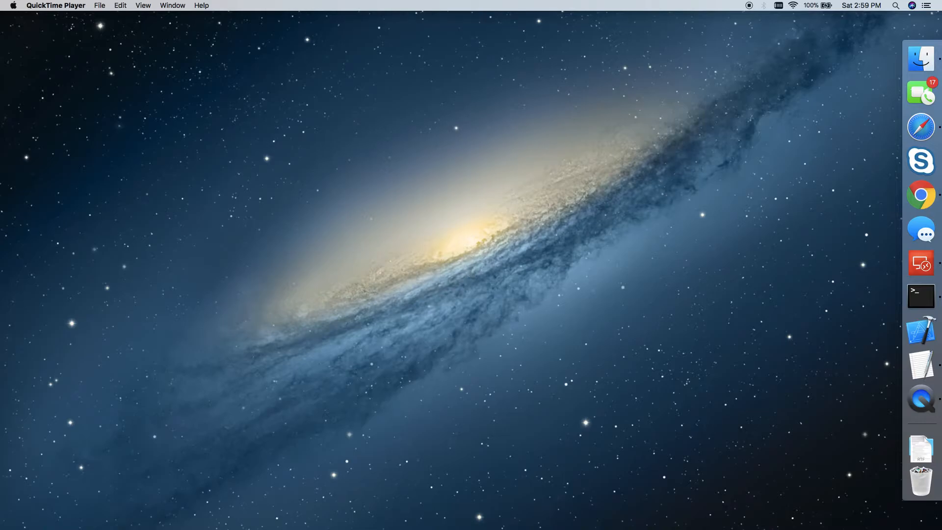
# - Bring the Safari window with the Jupyter object detection notebook to the front
pyautogui.click(920, 127)
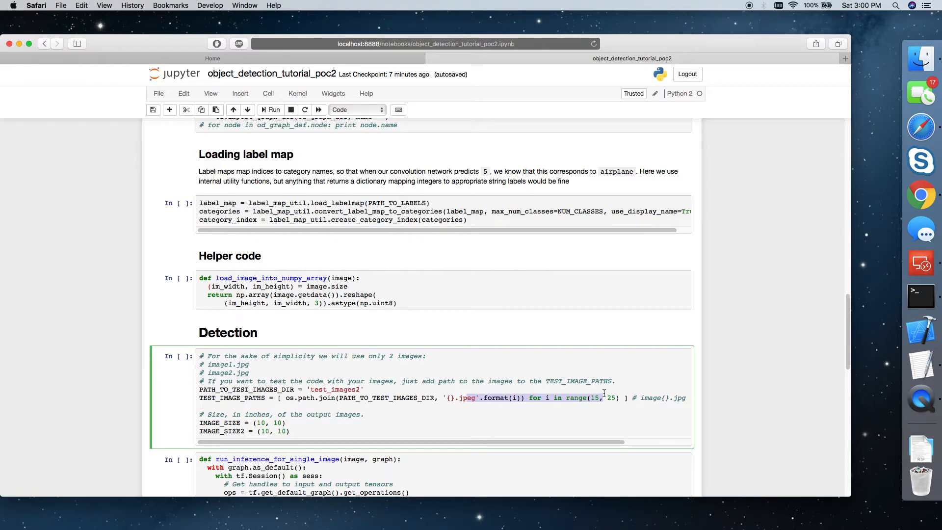
pyautogui.moveTo(496, 325)
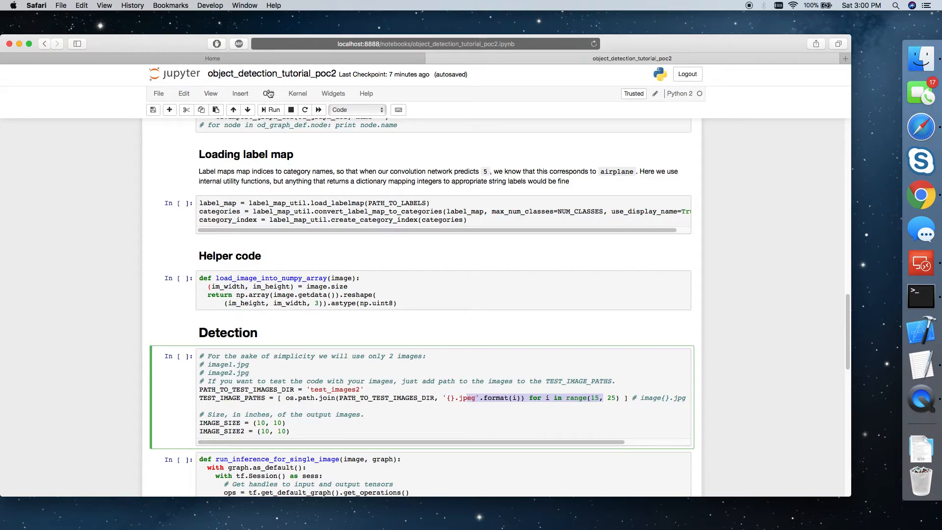
# - Run all cells of the object detection notebook from the Cell menu
pyautogui.click(267, 94)
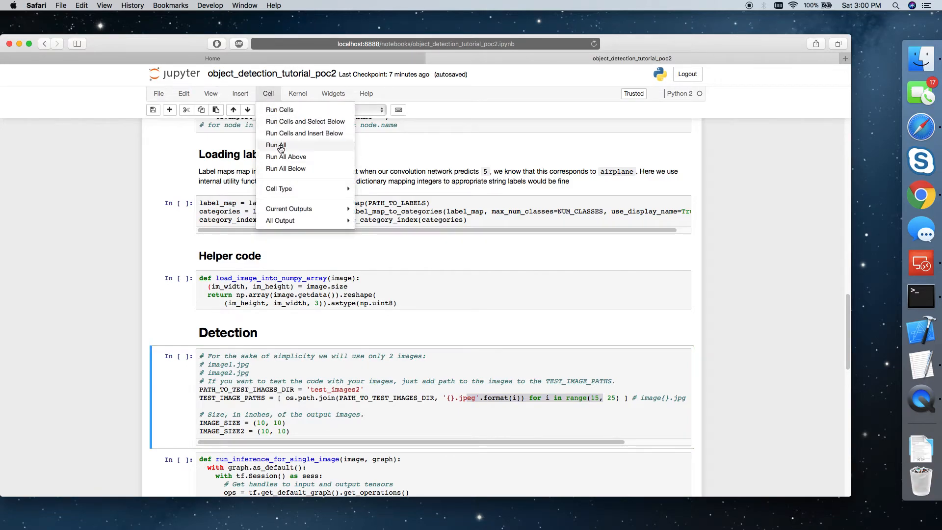
pyautogui.moveTo(275, 144)
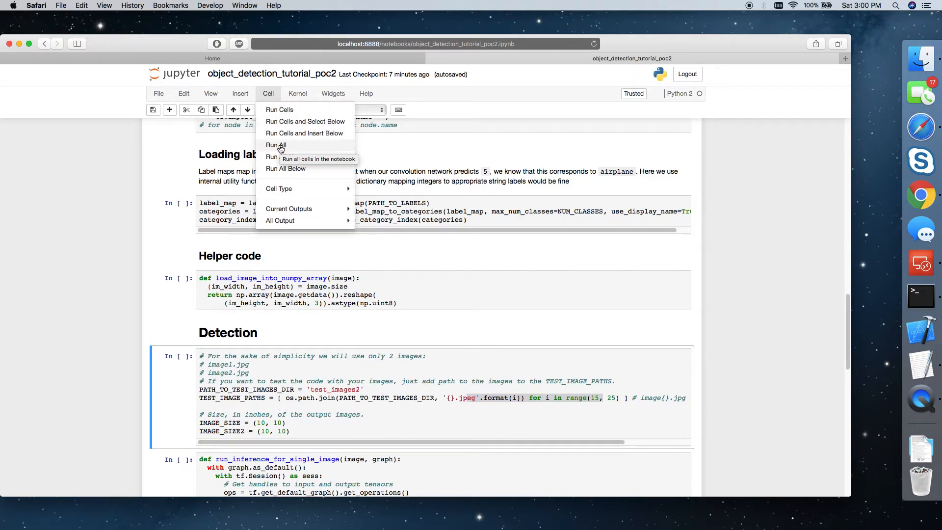
pyautogui.click(275, 145)
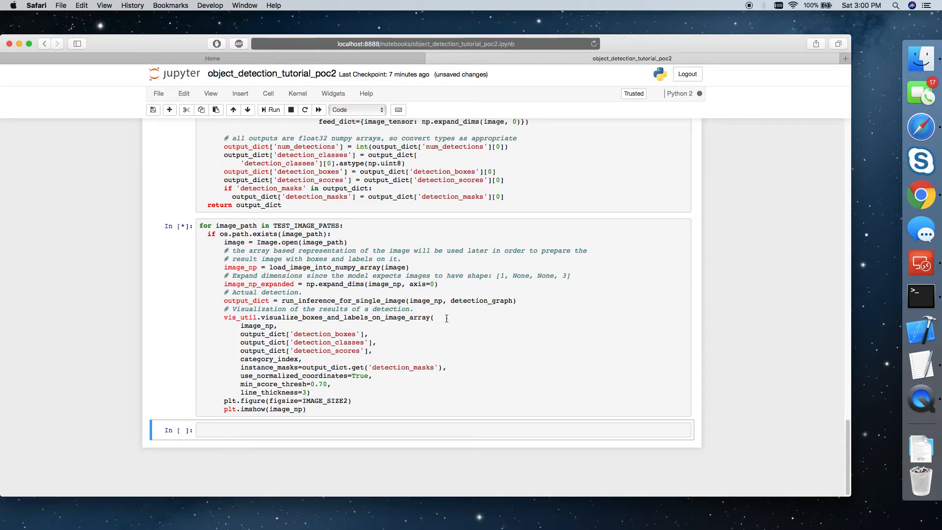
pyautogui.moveTo(639, 158)
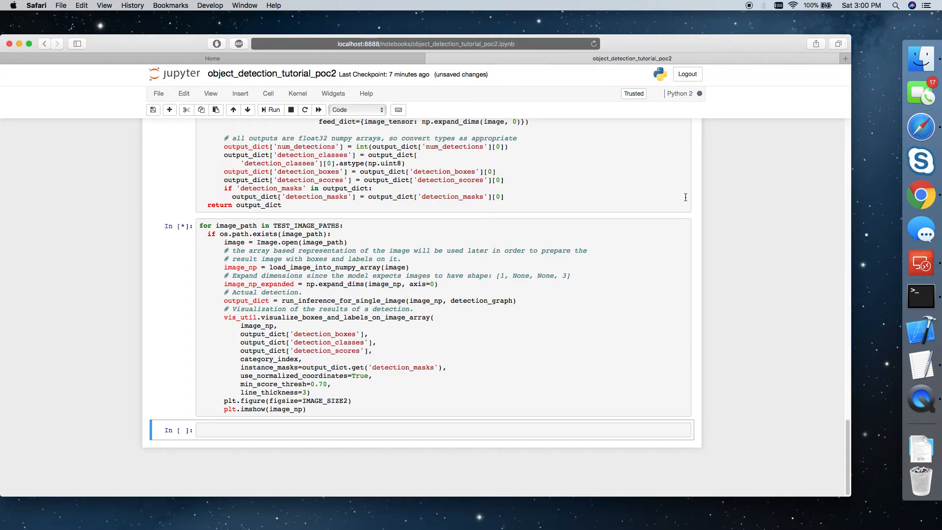
# - Wait for the detection loop to show the first image boxed 'automatic gun: 89%'
pyautogui.click(273, 109)
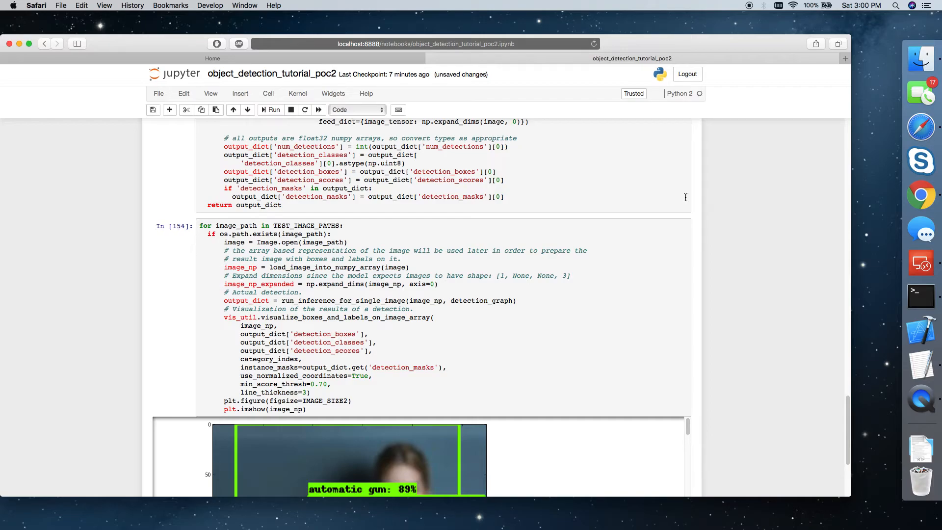
# - Scroll through the detection output to the soldier image labeled 'automatic gun: 82%'
pyautogui.scroll(-3)
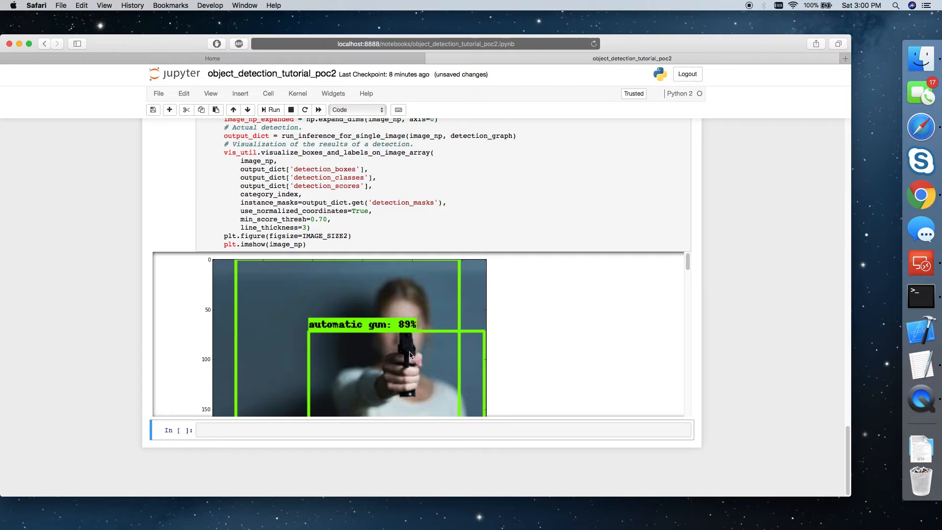
pyautogui.moveTo(588, 326)
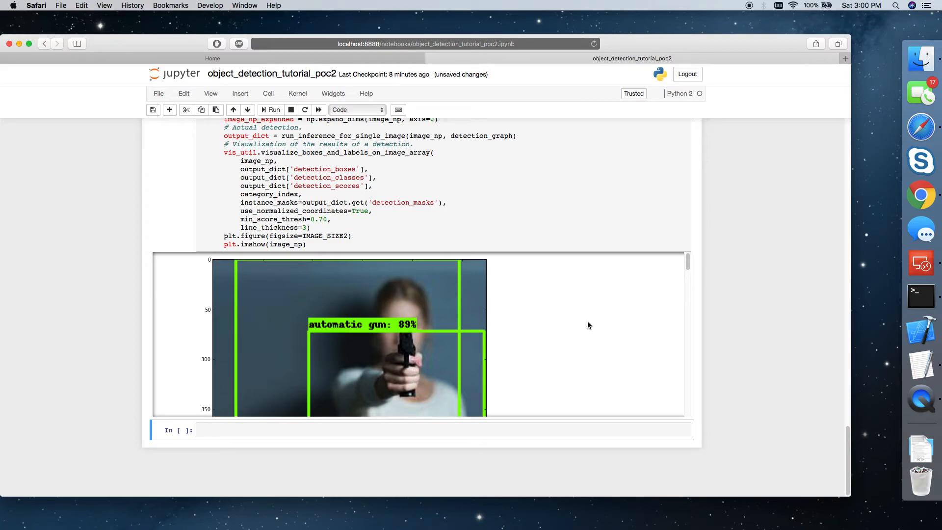
pyautogui.scroll(-3)
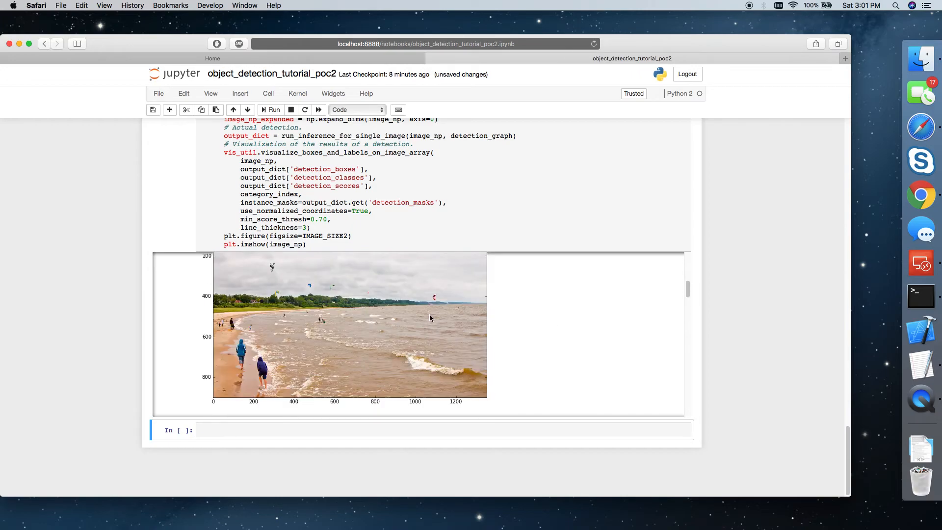
pyautogui.moveTo(442, 320)
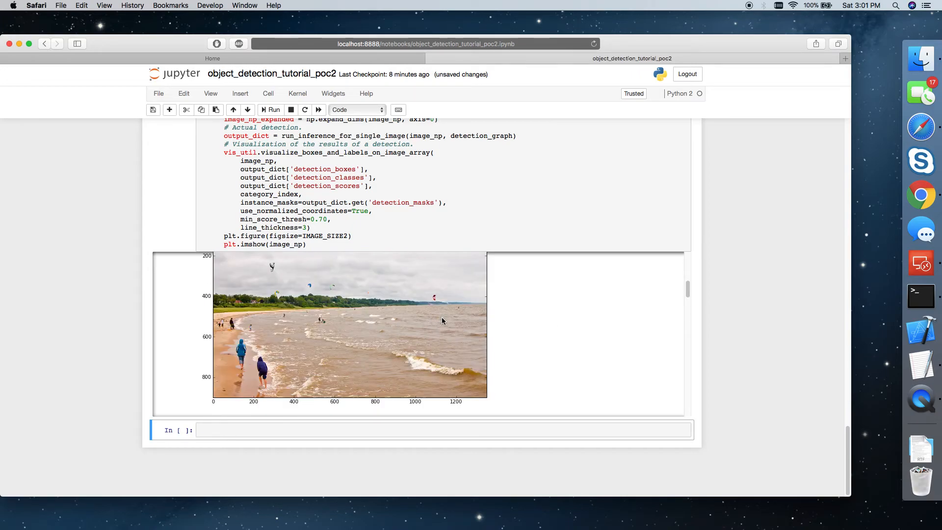
pyautogui.scroll(-3)
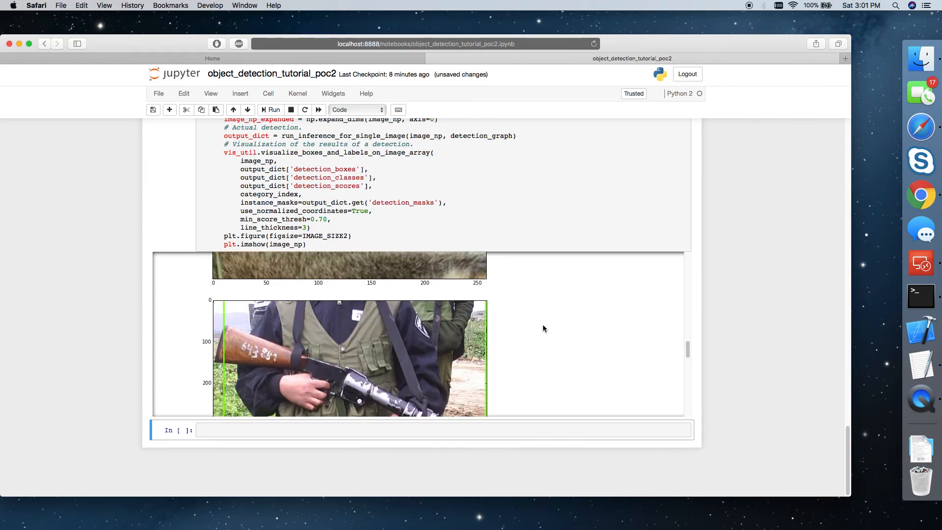
pyautogui.click(273, 109)
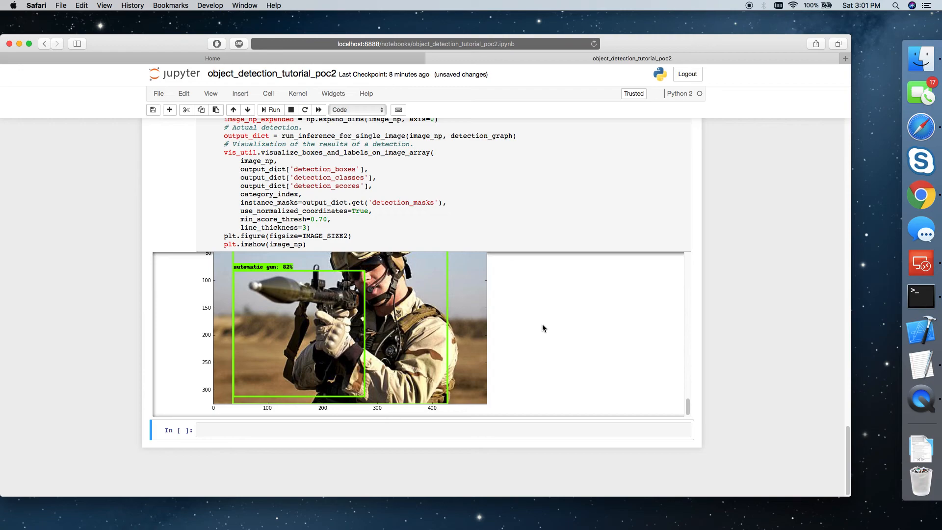
pyautogui.moveTo(542, 327)
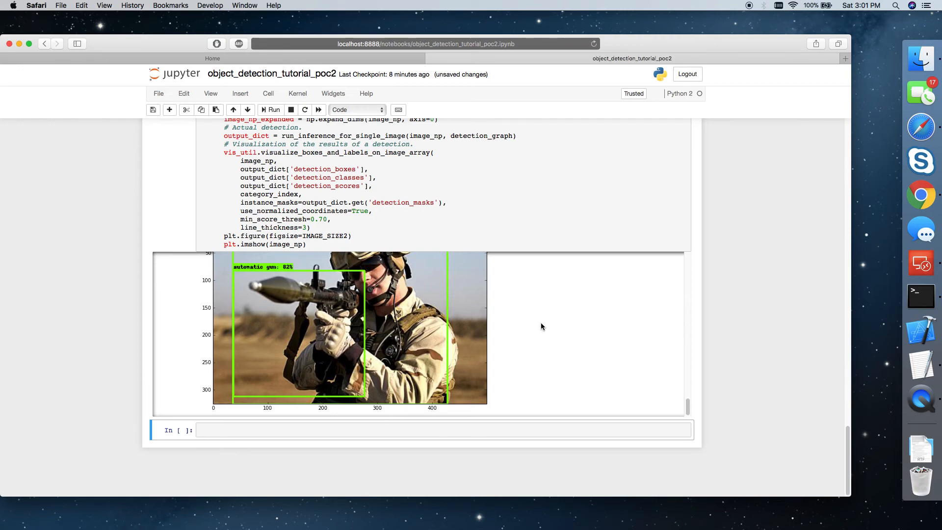
pyautogui.moveTo(570, 285)
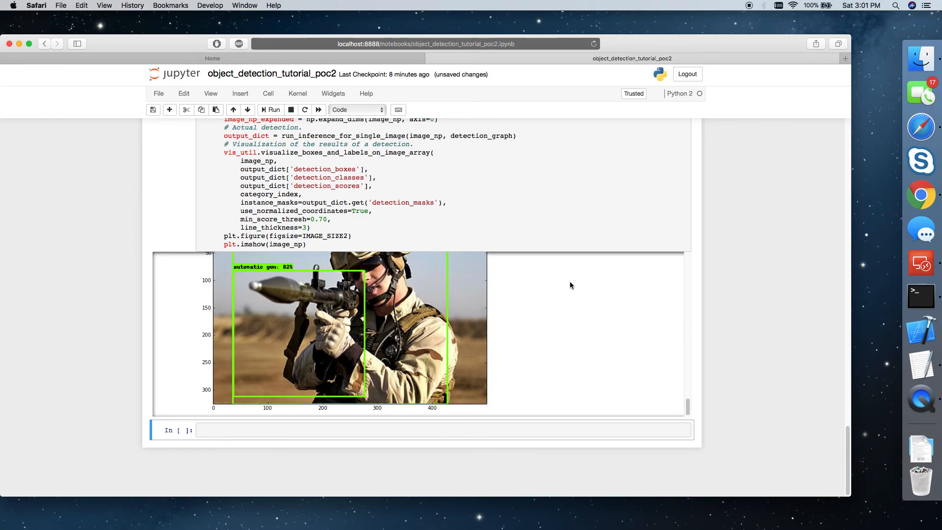